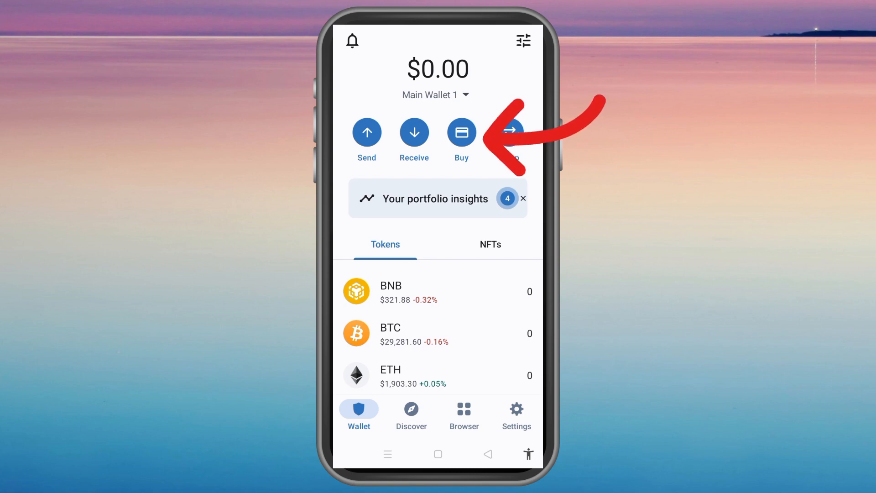
Step: Start a Buy from the wallet home and search 'Tet' to find Tether/USDT
left_click(461, 132)
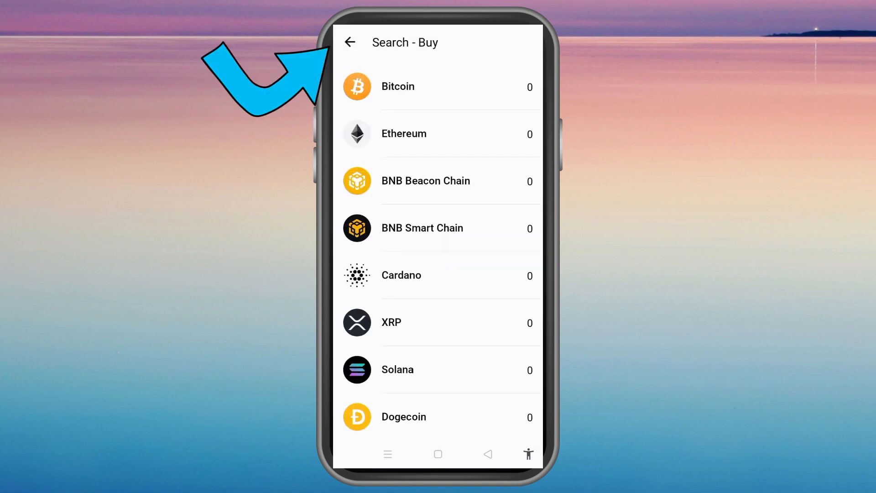
type("Tet")
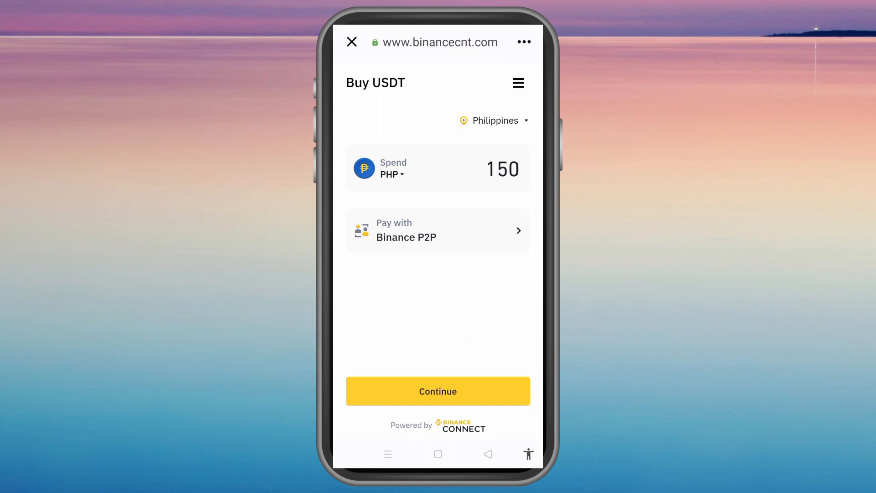
Step: Switch the USDT payment method to Credit/Debit Card, then close the Binance Connect page
left_click(437, 230)
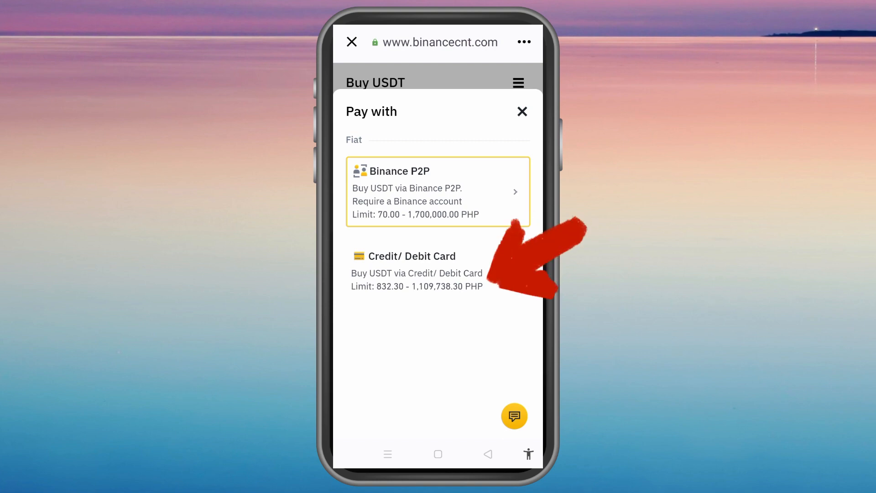
left_click(416, 256)
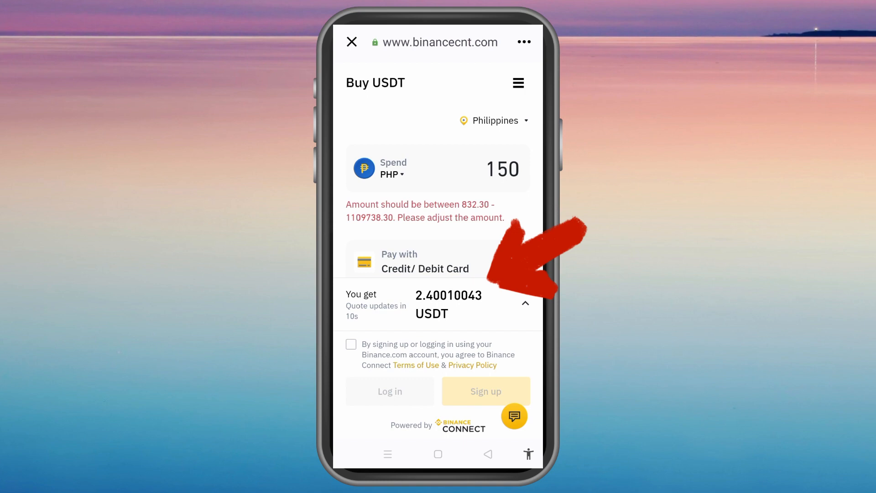
left_click(524, 303)
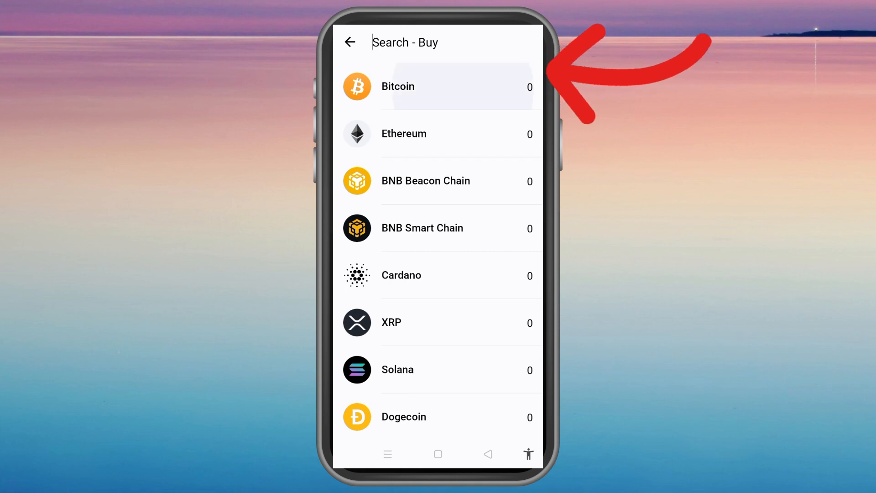
Step: Choose Bitcoin for a $150 buy and change the provider from Binance P2P to MoonPay
left_click(442, 86)
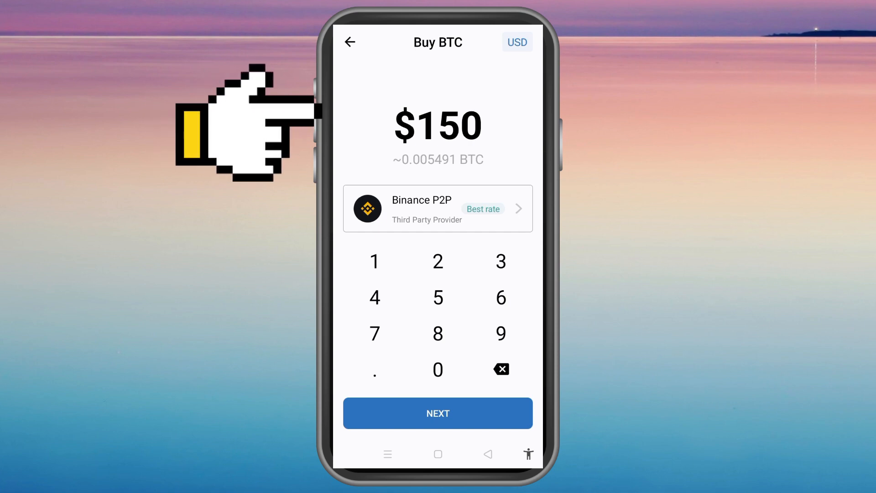
mouse_move(224, 121)
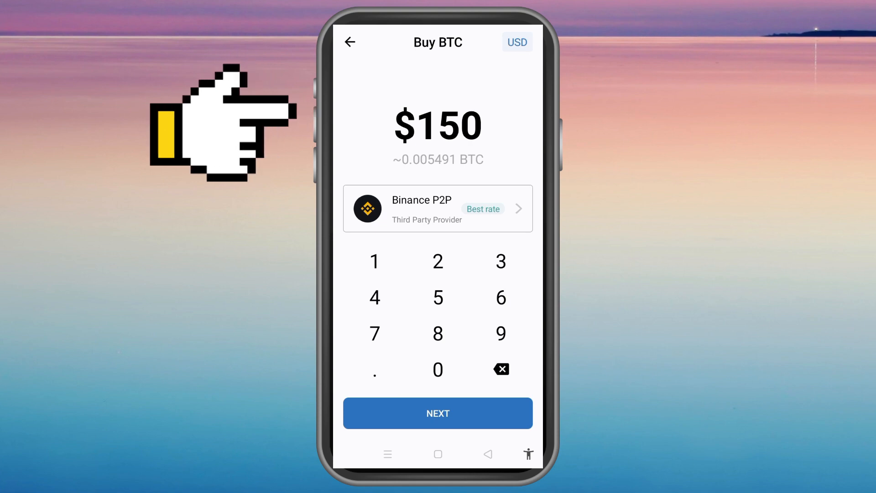
left_click(437, 208)
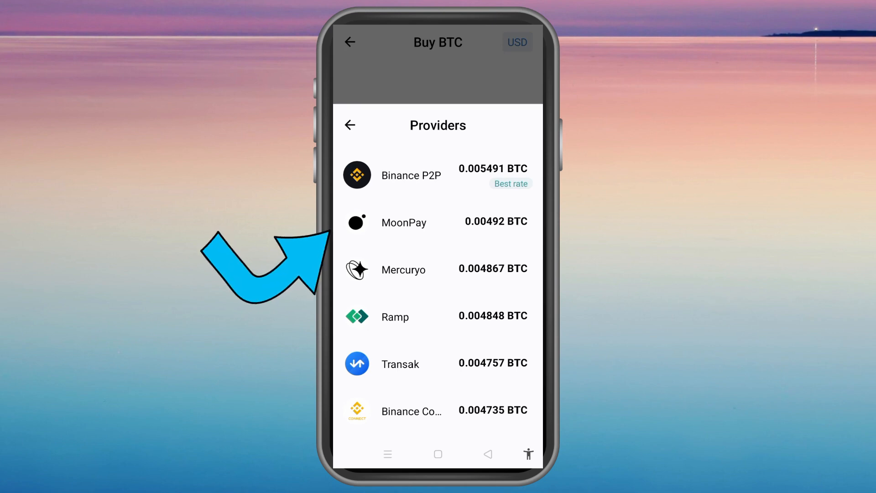
left_click(404, 222)
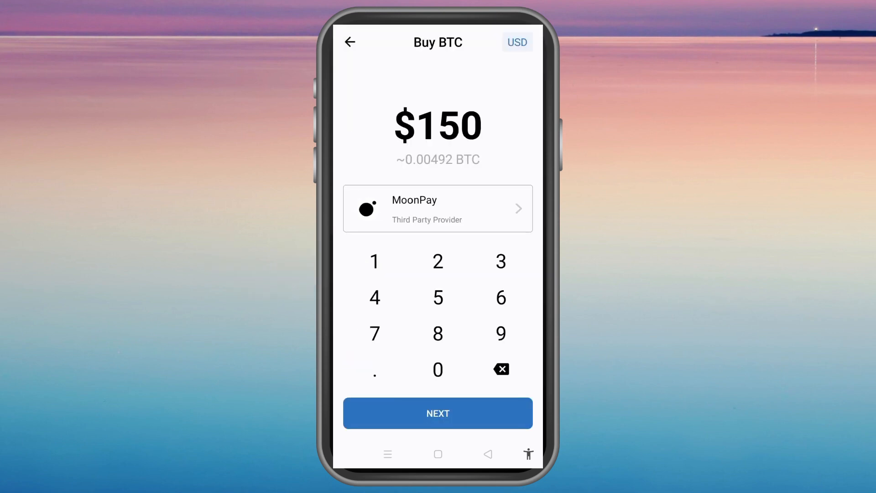
Step: Continue to the MoonPay checkout quoting 0.00503 BTC for $150, then return to the wallet home
left_click(437, 412)
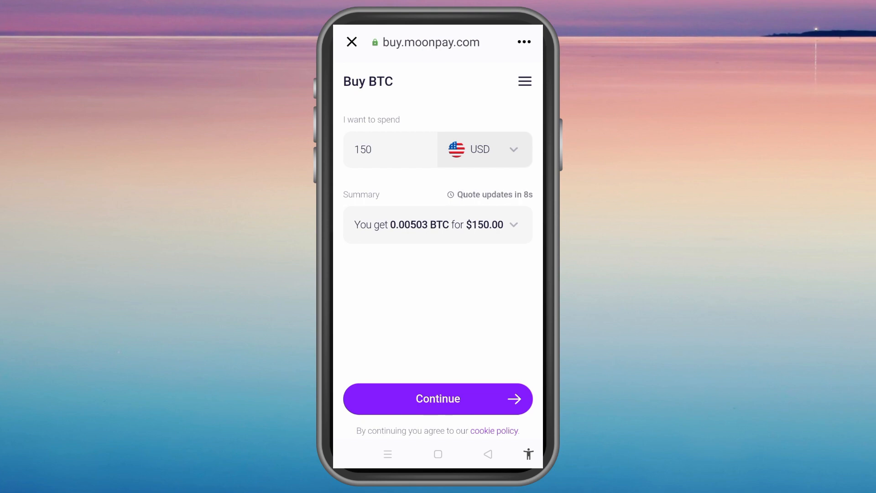
left_click(437, 399)
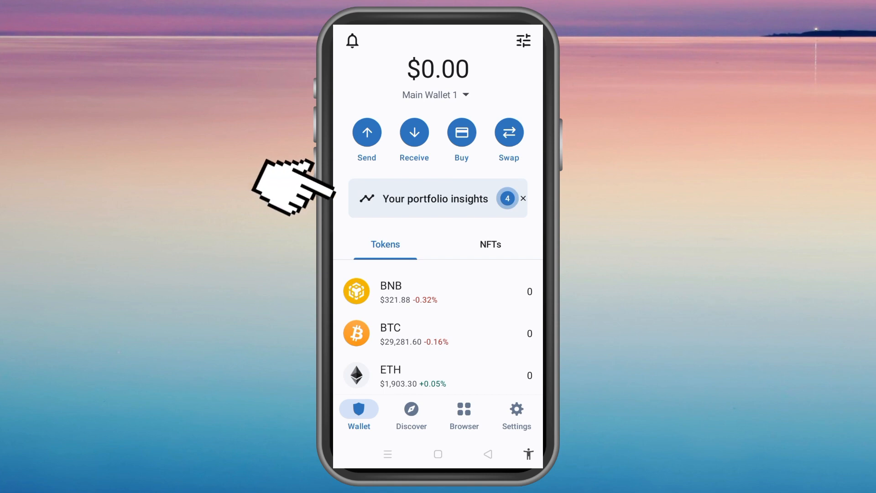
mouse_move(285, 184)
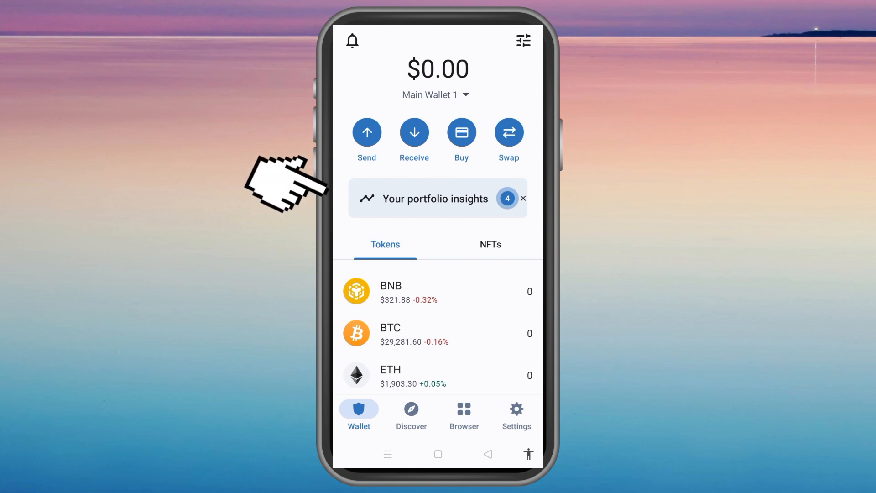
Step: Show the Receive coin list and filter it with the search term 'ca'
left_click(414, 132)
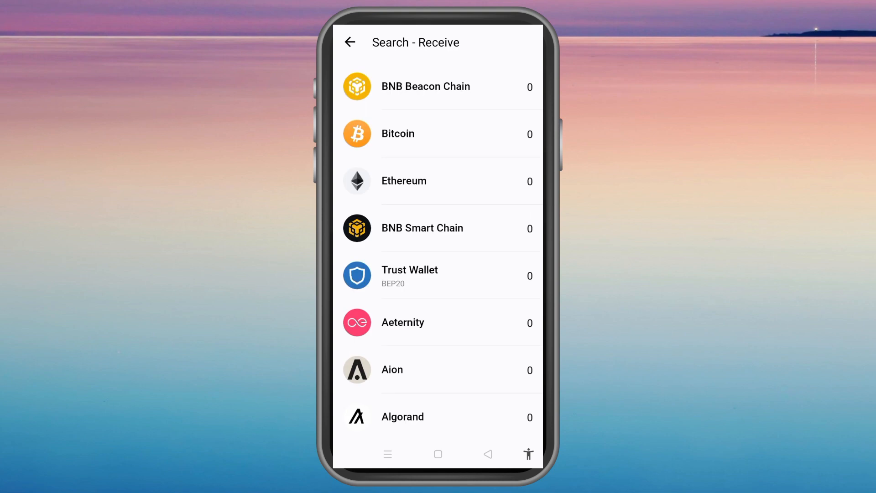
type("ca")
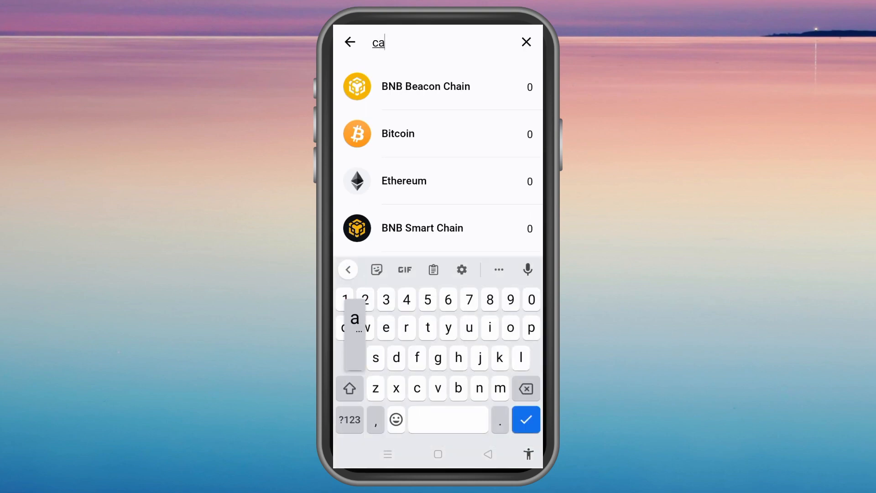